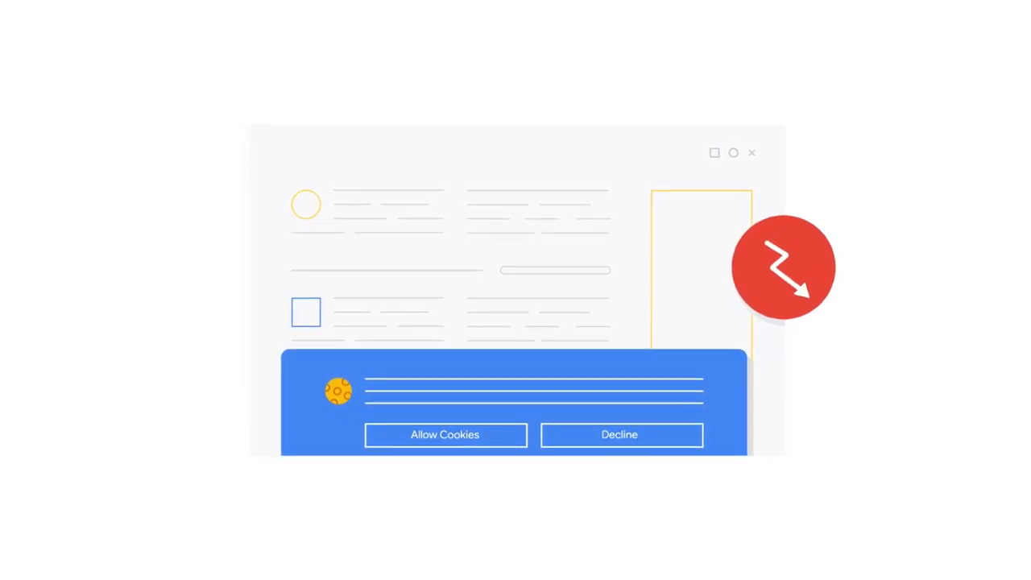
pyautogui.click(445, 434)
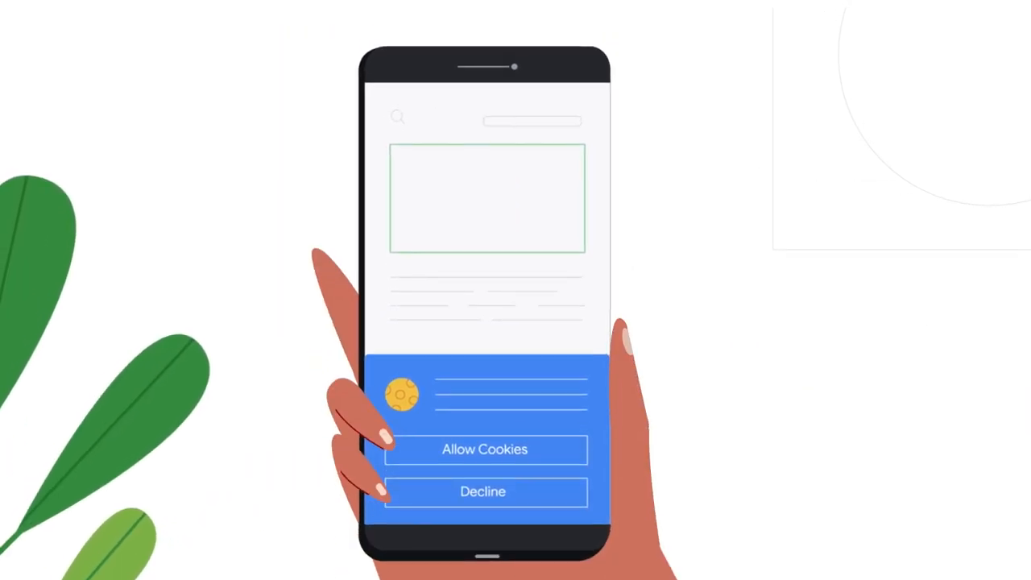
pyautogui.click(482, 491)
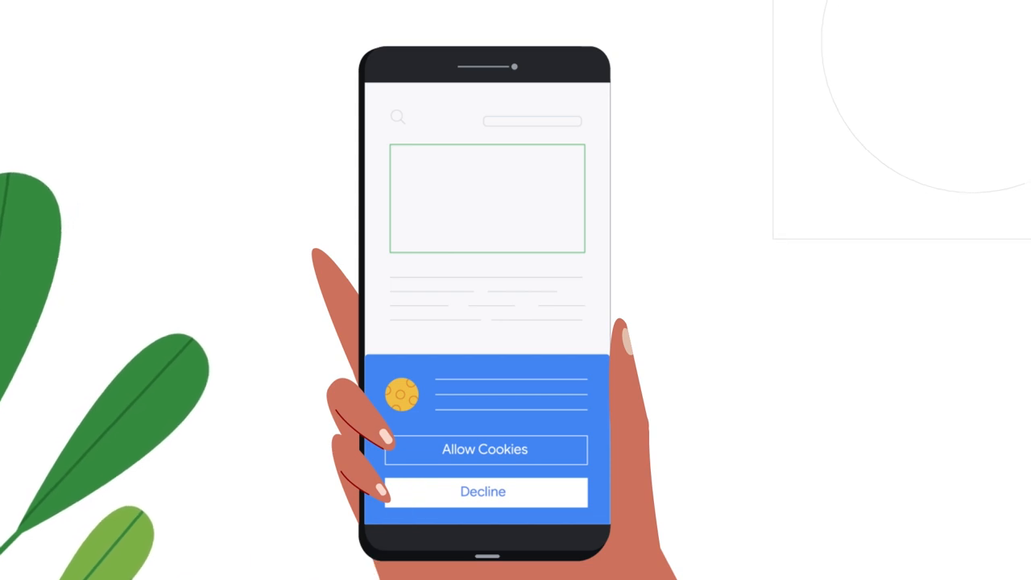